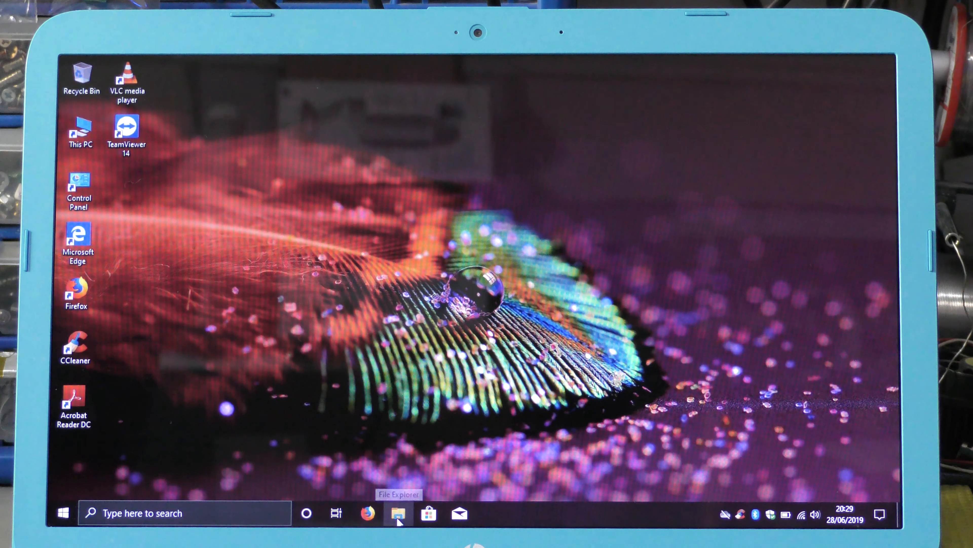
- Launch File Explorer from the taskbar and go to This PC
left_click(397, 512)
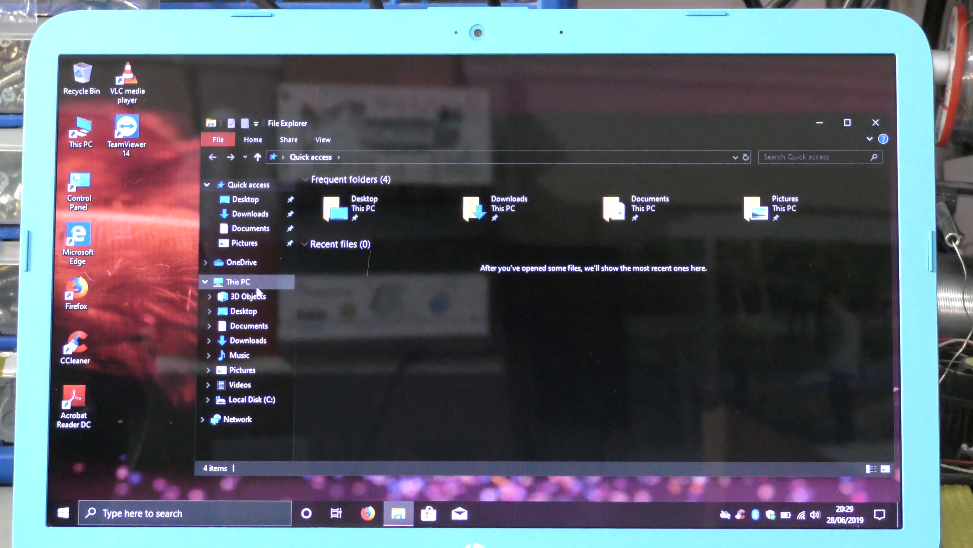
left_click(238, 281)
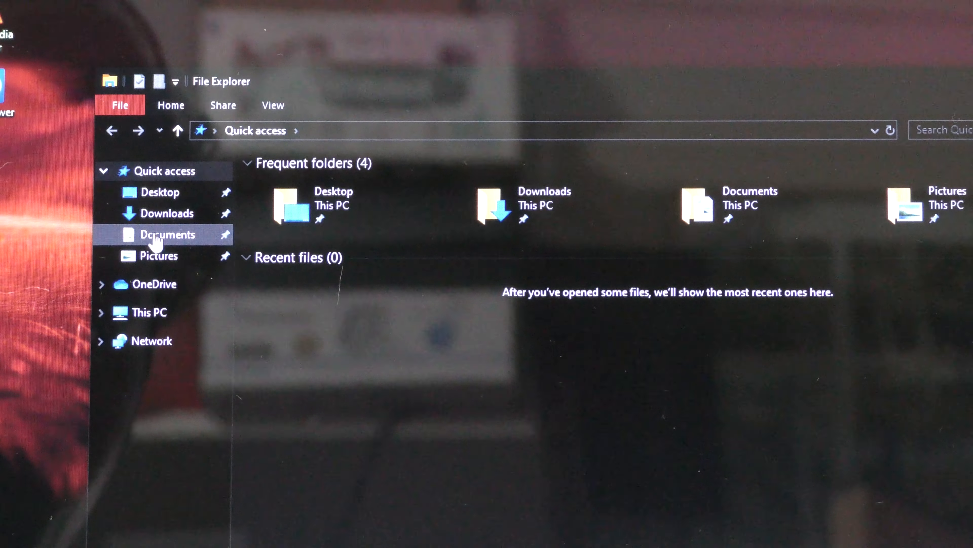
- Navigate Documents > PassMark > BurnInTest and launch BurnInTestCertificate in Firefox
double_click(168, 234)
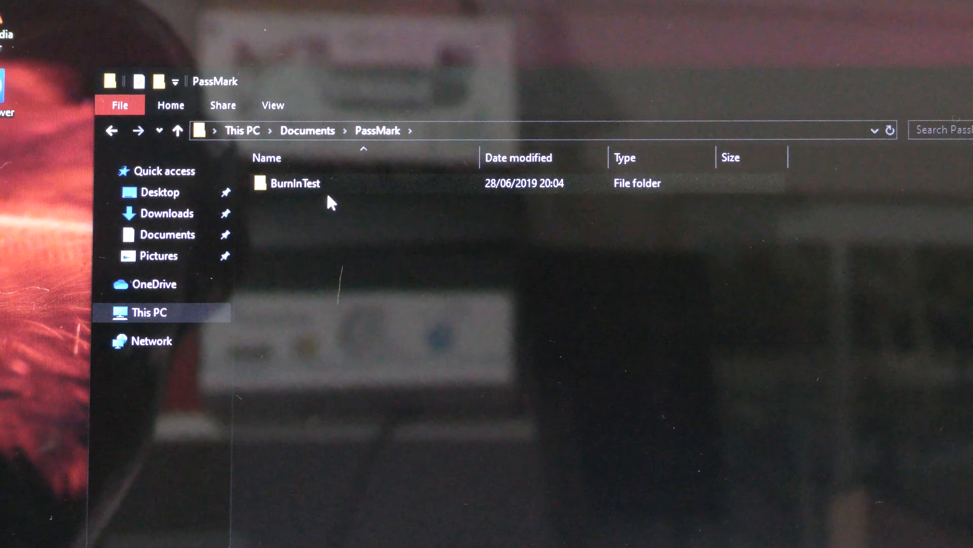
double_click(295, 183)
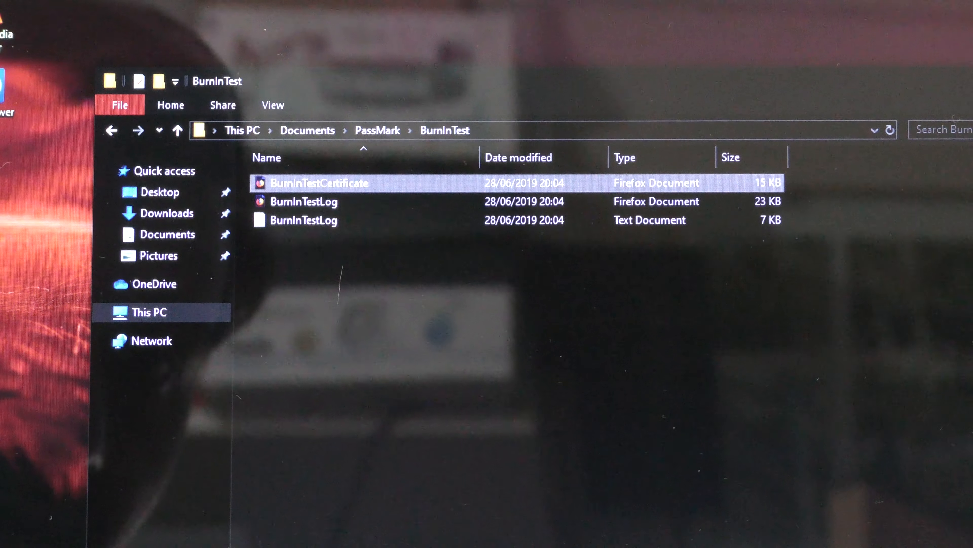
double_click(319, 183)
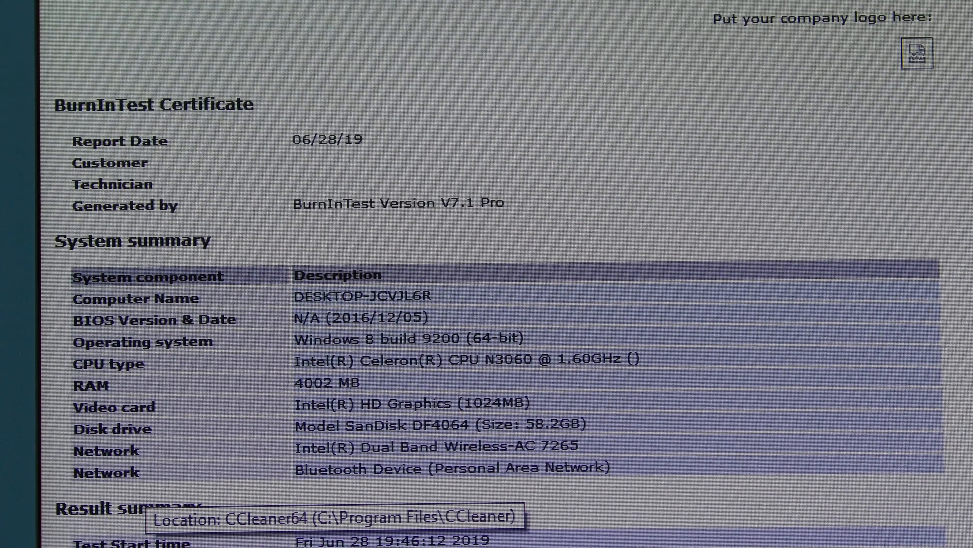
- Scroll the certificate down to the result summary showing every test PASS and TEST RUN PASSED
scroll("down", 3)
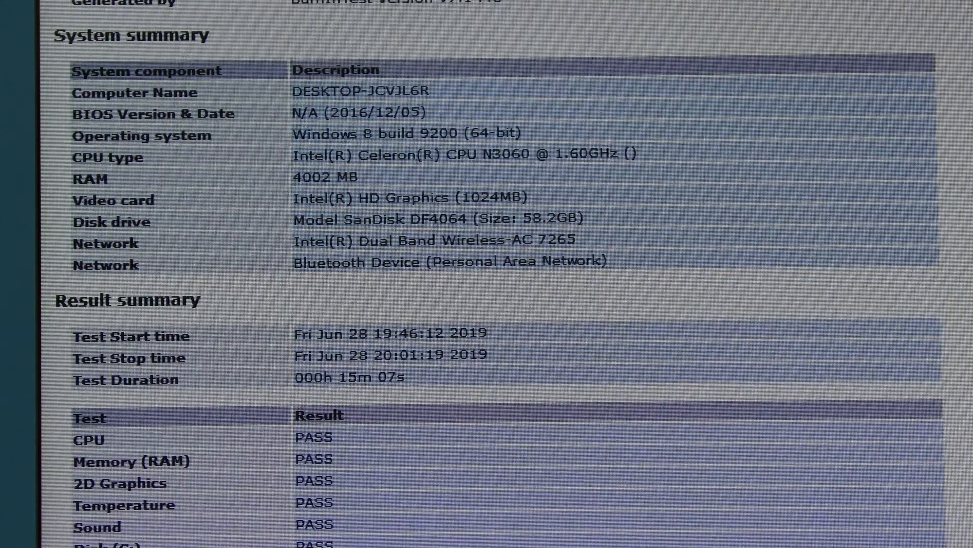
scroll("down", 3)
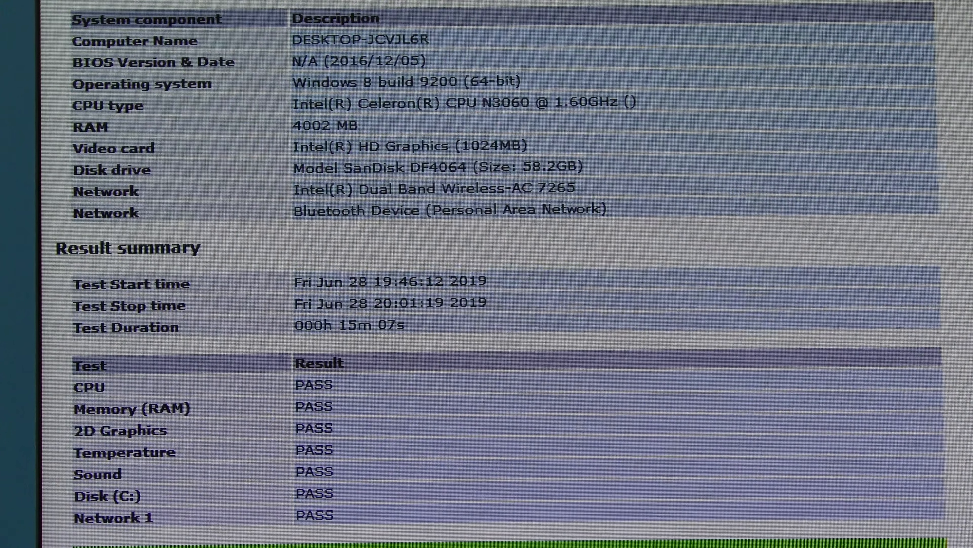
scroll("down", 3)
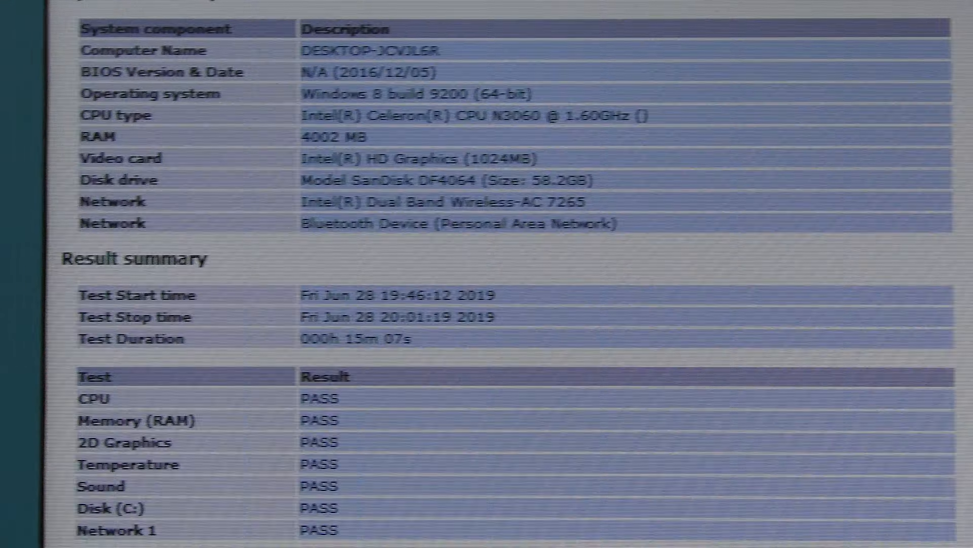
scroll("down", 3)
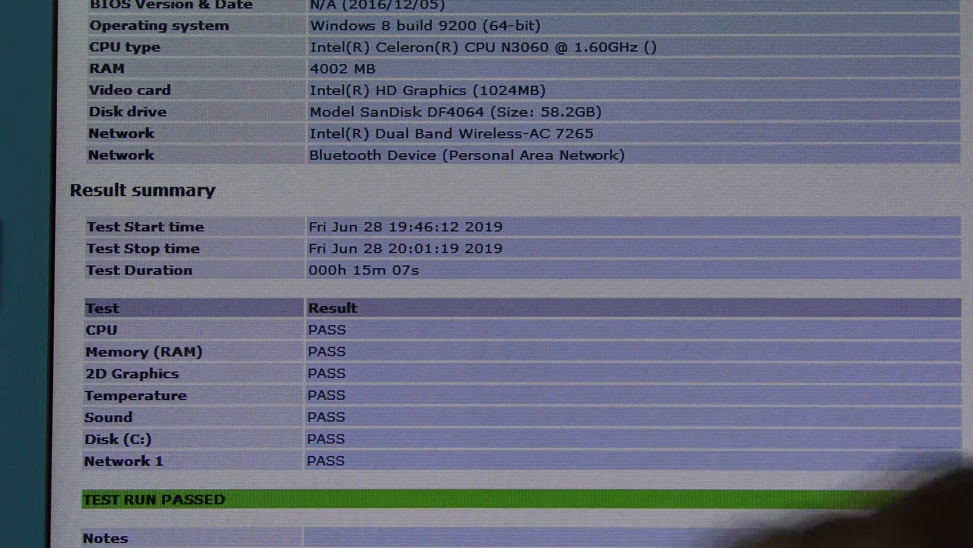